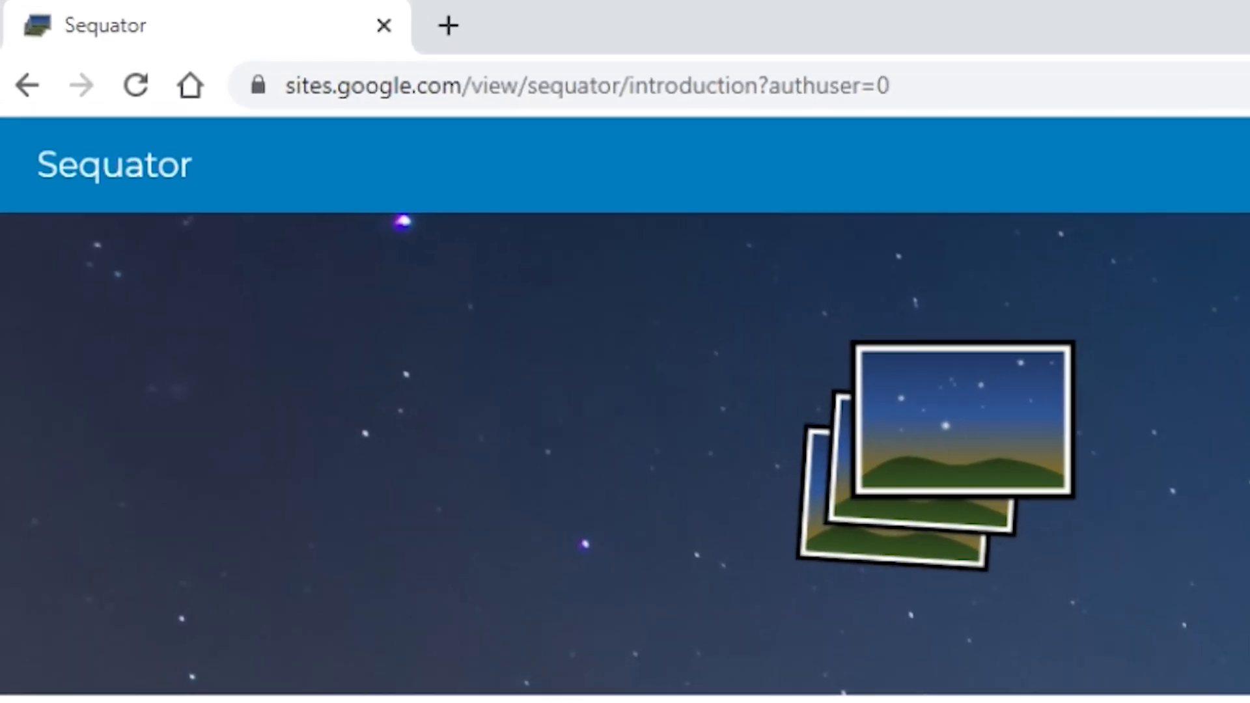
Go to the Sequator Download page and scroll to the version list showing 1.6.0
{"action": "scroll", "scroll_direction": "down", "scroll_amount": 3}
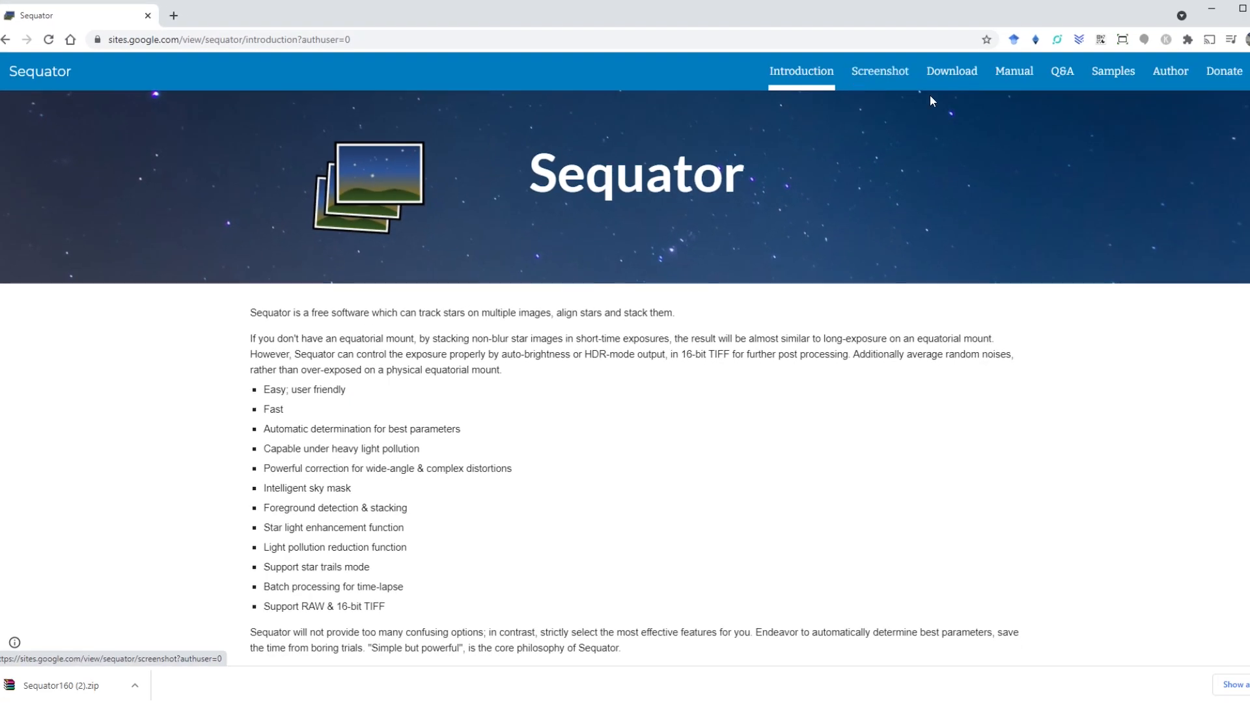
{"action": "left_click", "coordinate": [951, 71]}
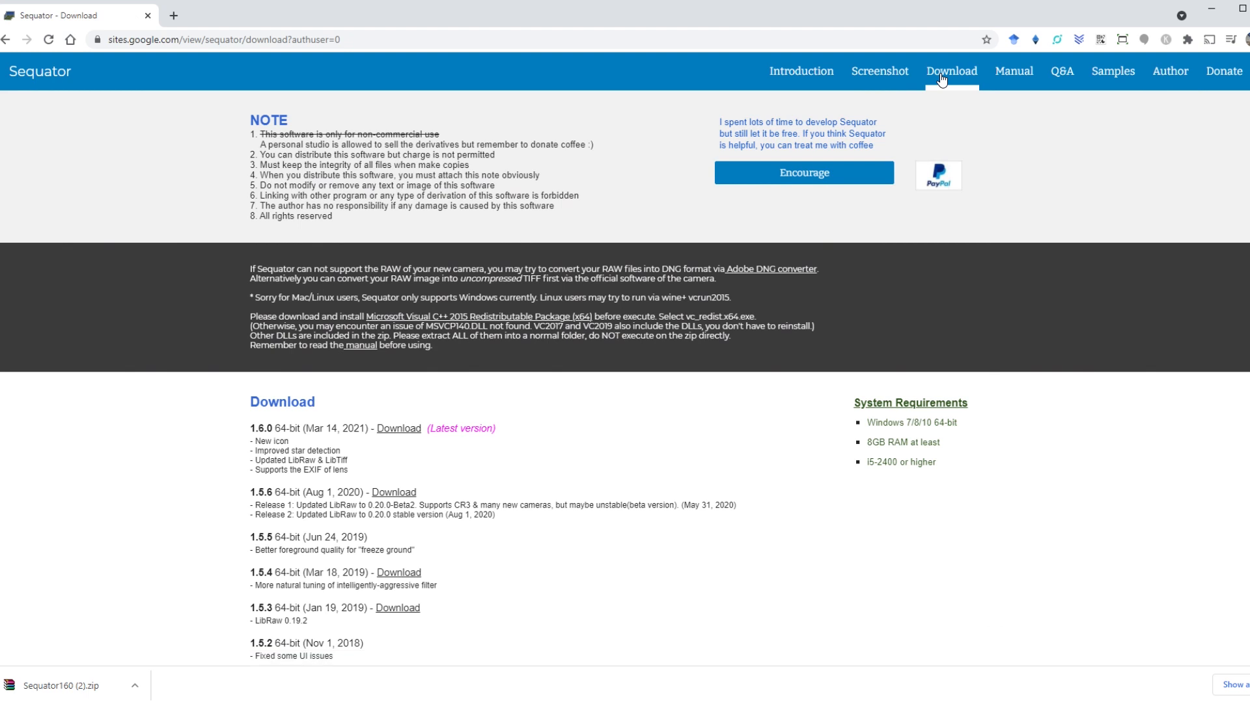
{"action": "scroll", "scroll_direction": "down", "scroll_amount": 3}
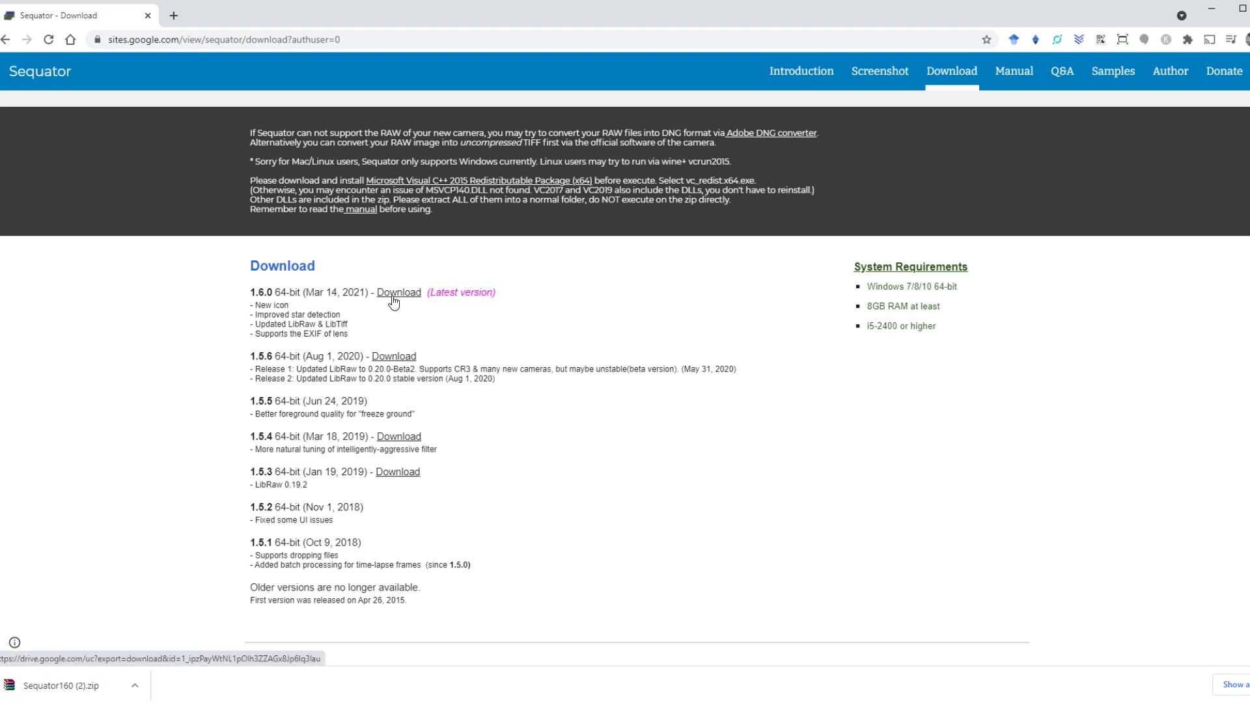
Download the latest Sequator 1.6.0 release
{"action": "left_click", "coordinate": [399, 292]}
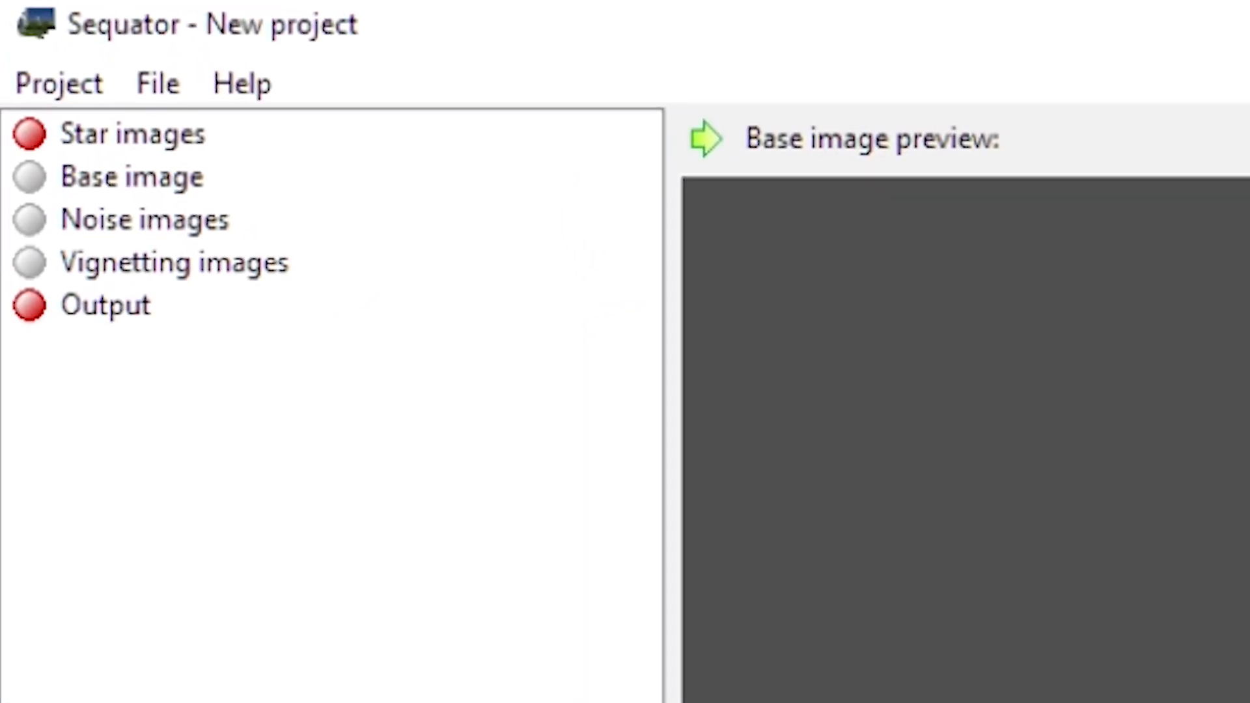
Choose the Star images category to add the 50 lights1 CR2 frames
{"action": "left_click", "coordinate": [133, 133]}
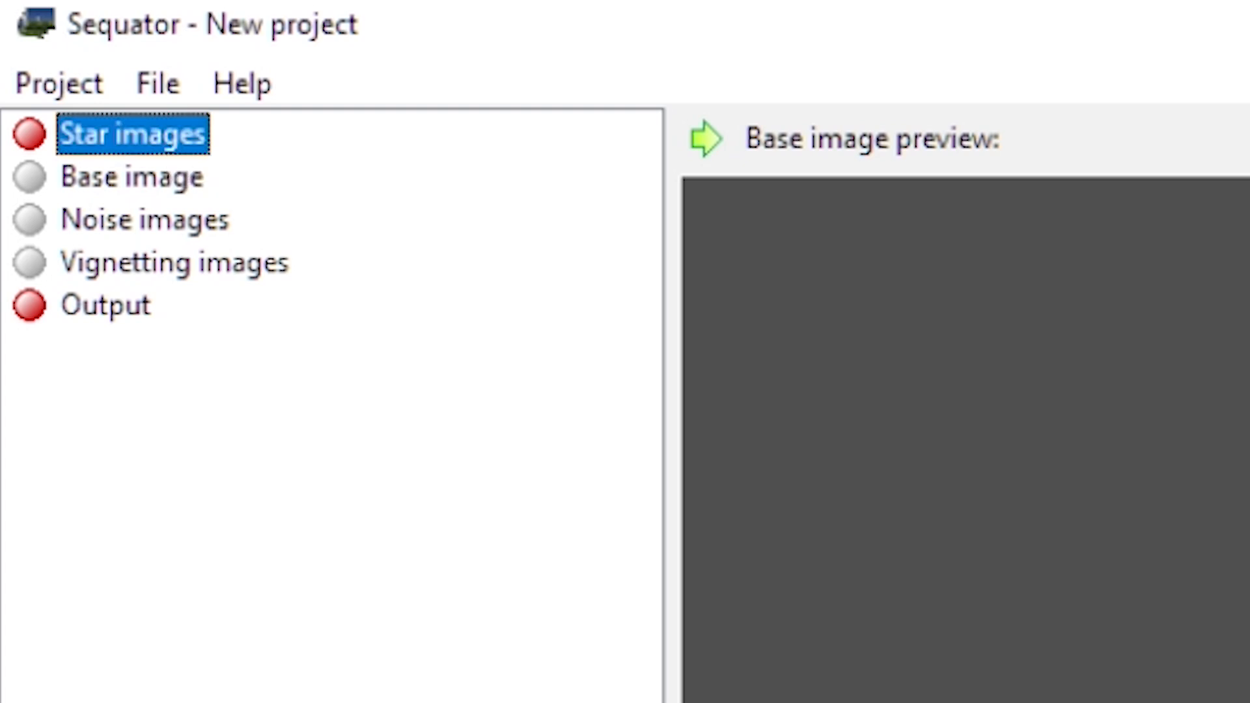
{"action": "left_click", "coordinate": [134, 134]}
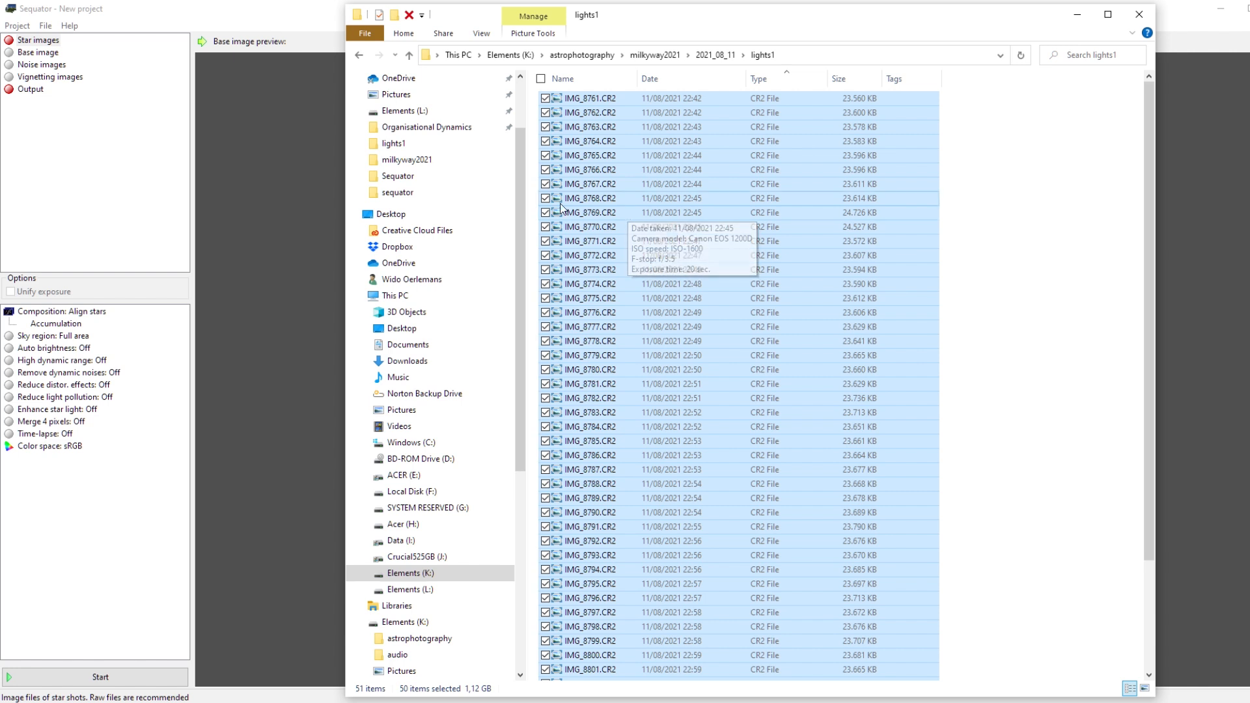
{"action": "mouse_move", "coordinate": [577, 198]}
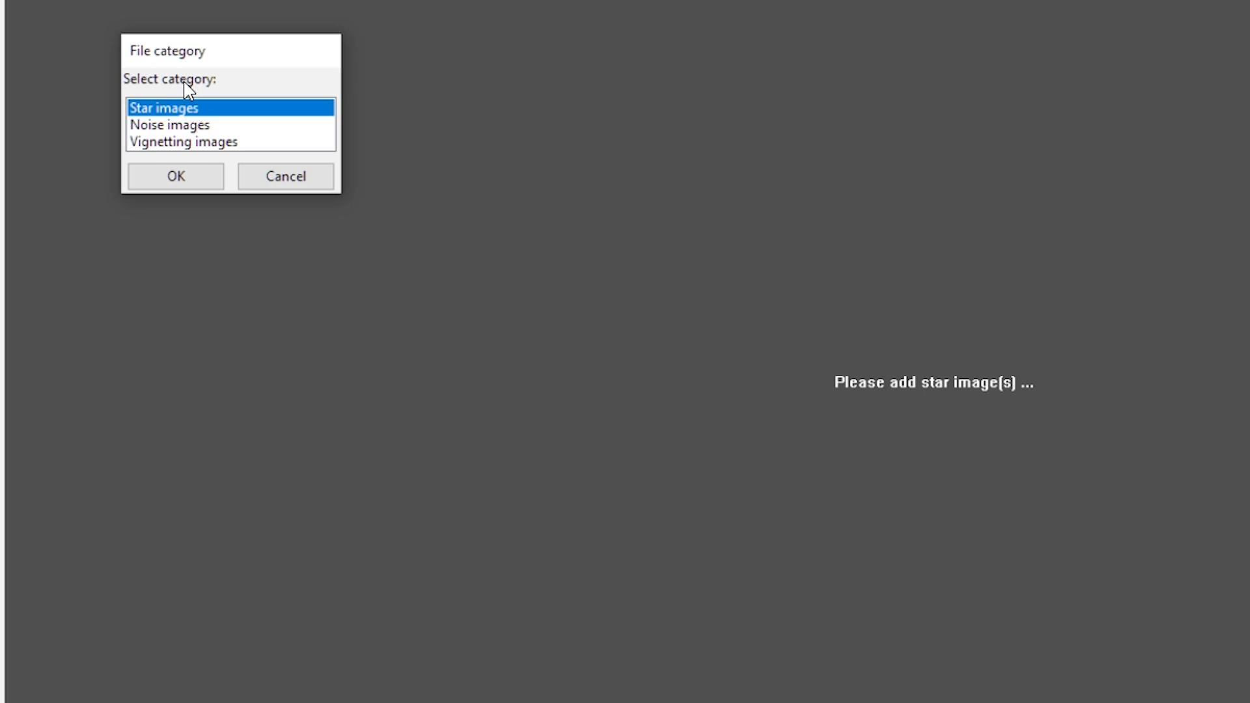
{"action": "mouse_move", "coordinate": [181, 175]}
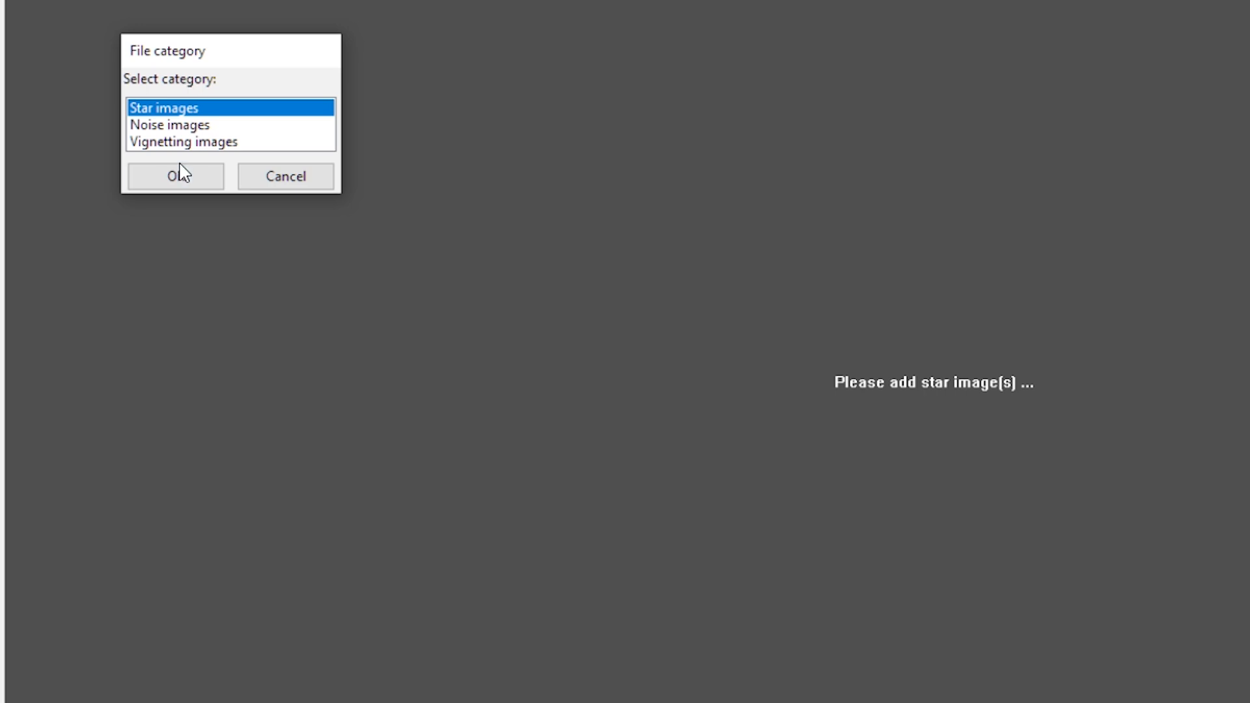
Confirm adding the selected CR2 files as Star images
{"action": "left_click", "coordinate": [174, 175]}
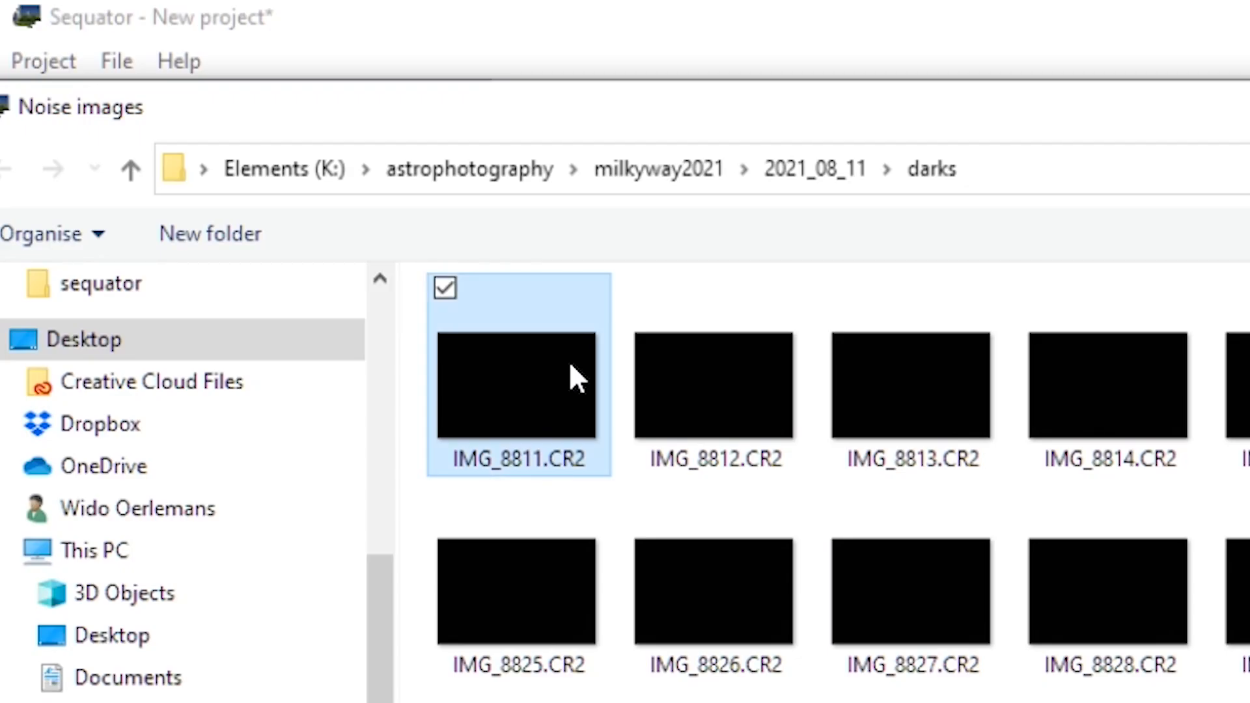
Select all dark CR2 frames in the darks folder with Ctrl+A
{"action": "key", "text": "ctrl+a"}
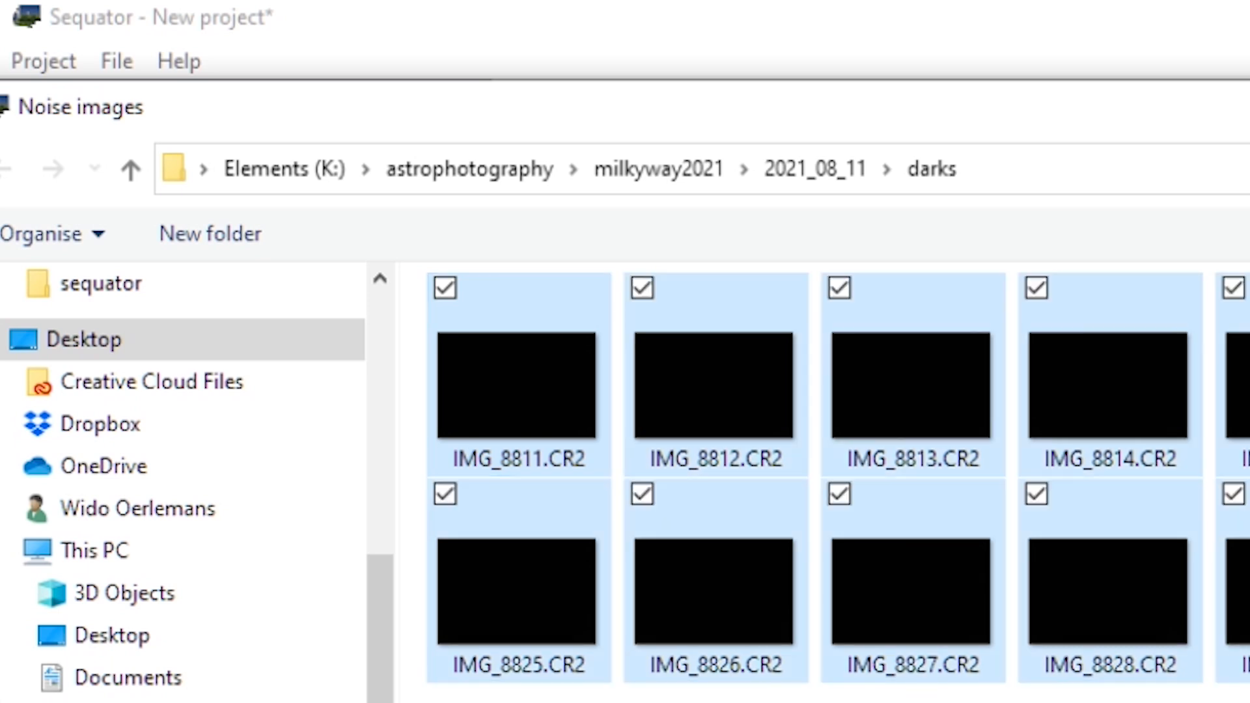